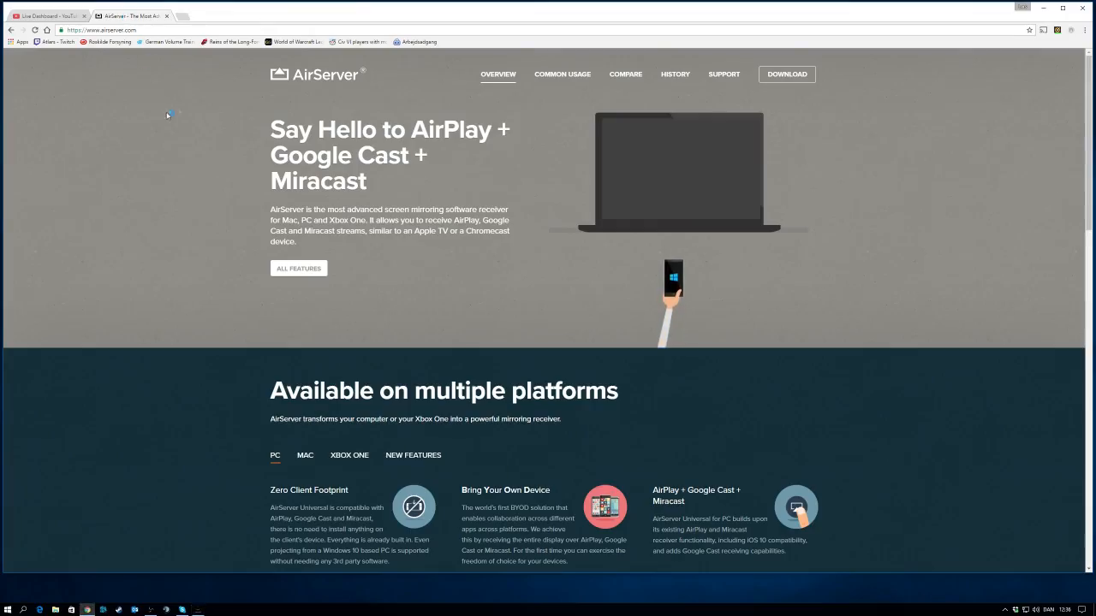
Open the AirServer download page with the 7-day free trial and license prices.
left_click(785, 73)
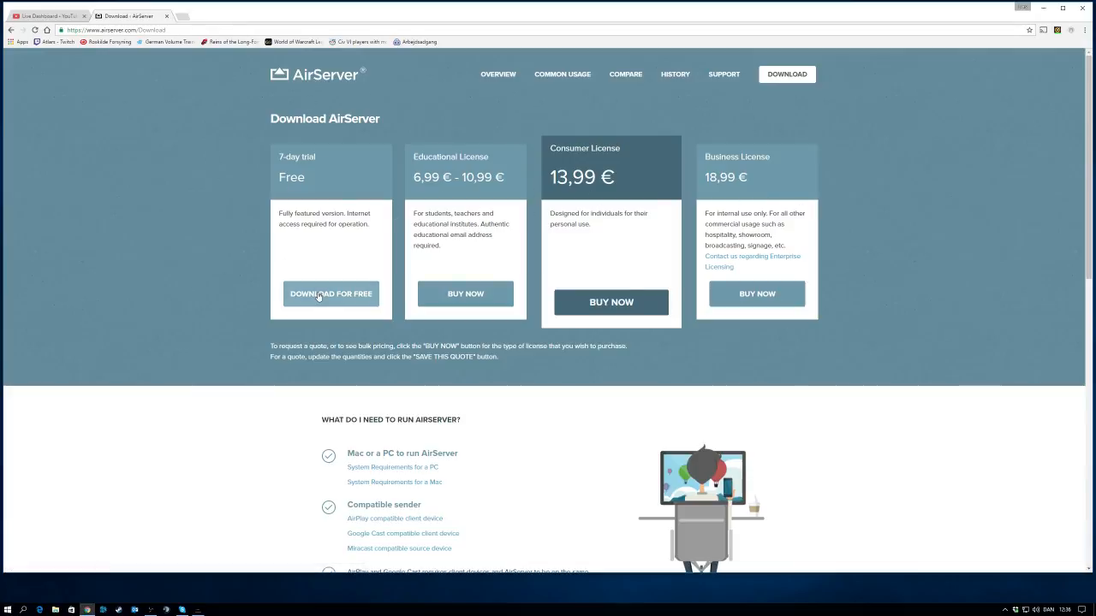
mouse_move(150, 90)
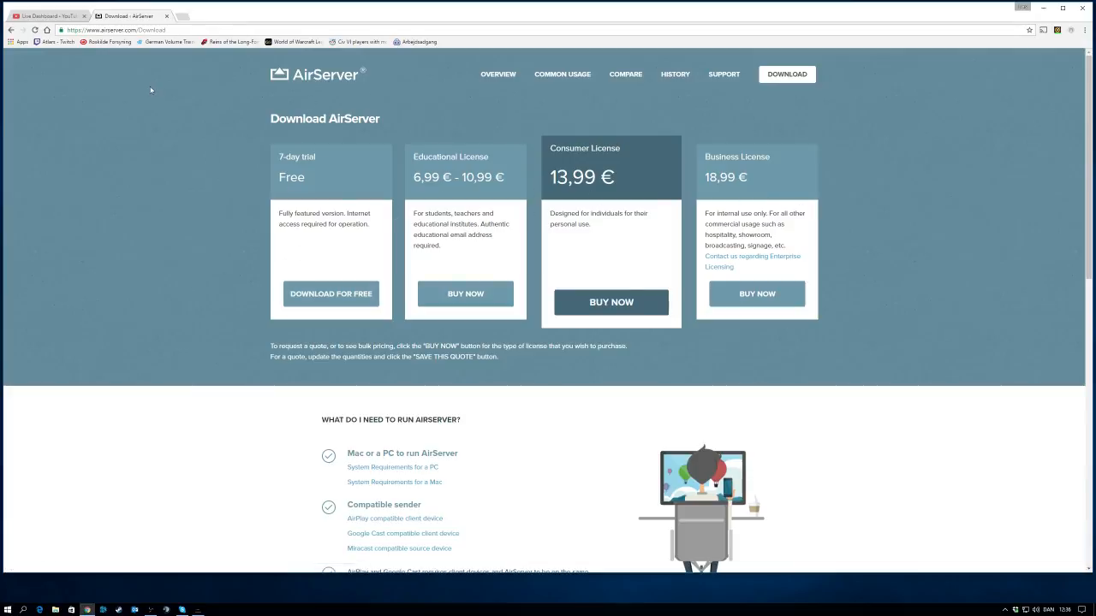
left_click(47, 15)
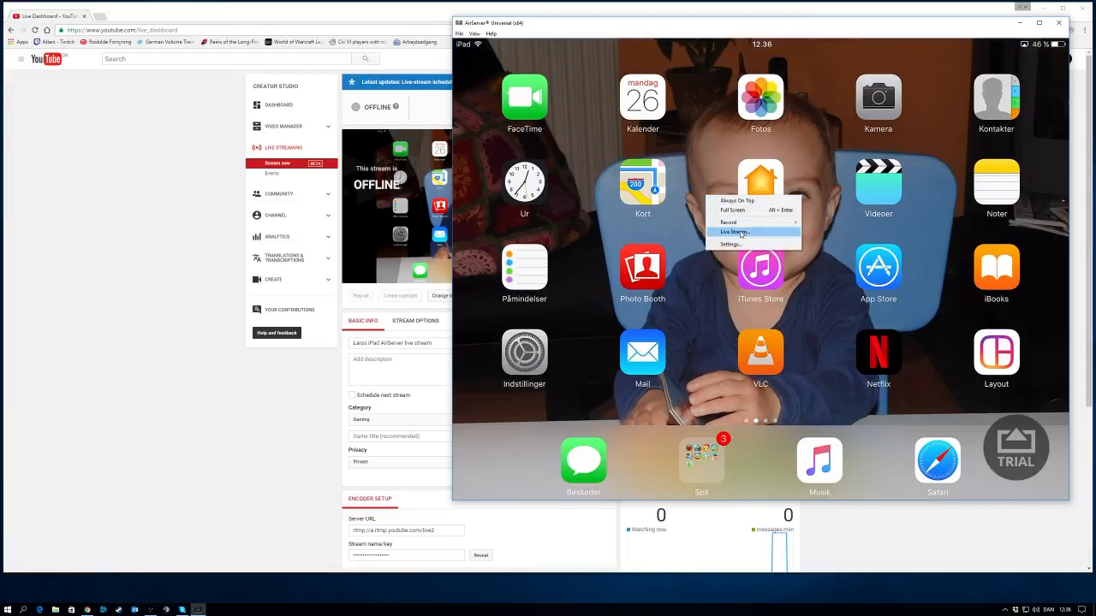
left_click(735, 232)
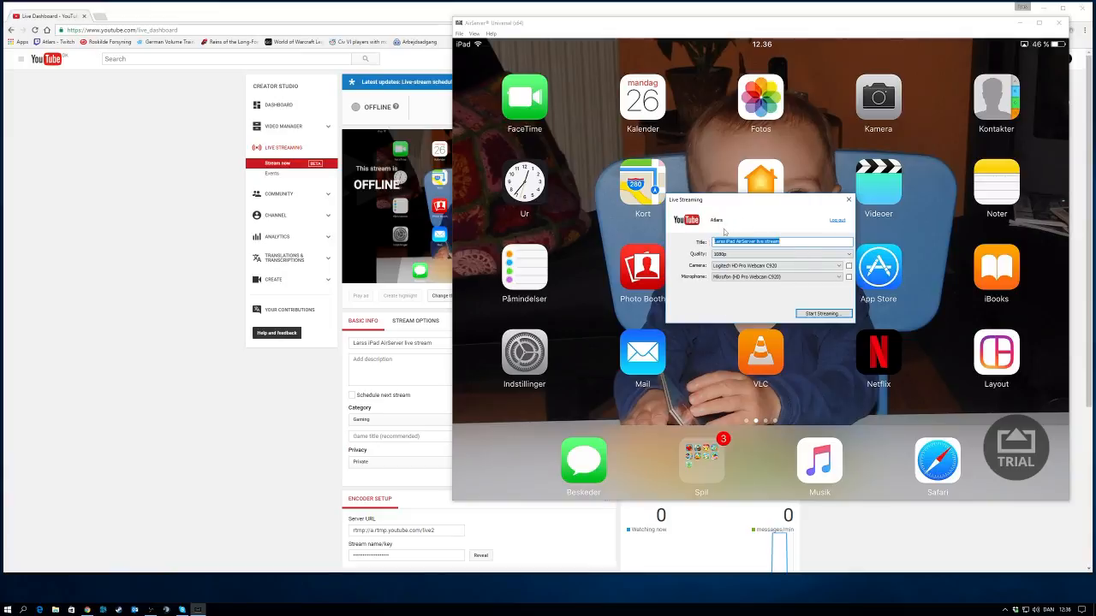
left_click(821, 314)
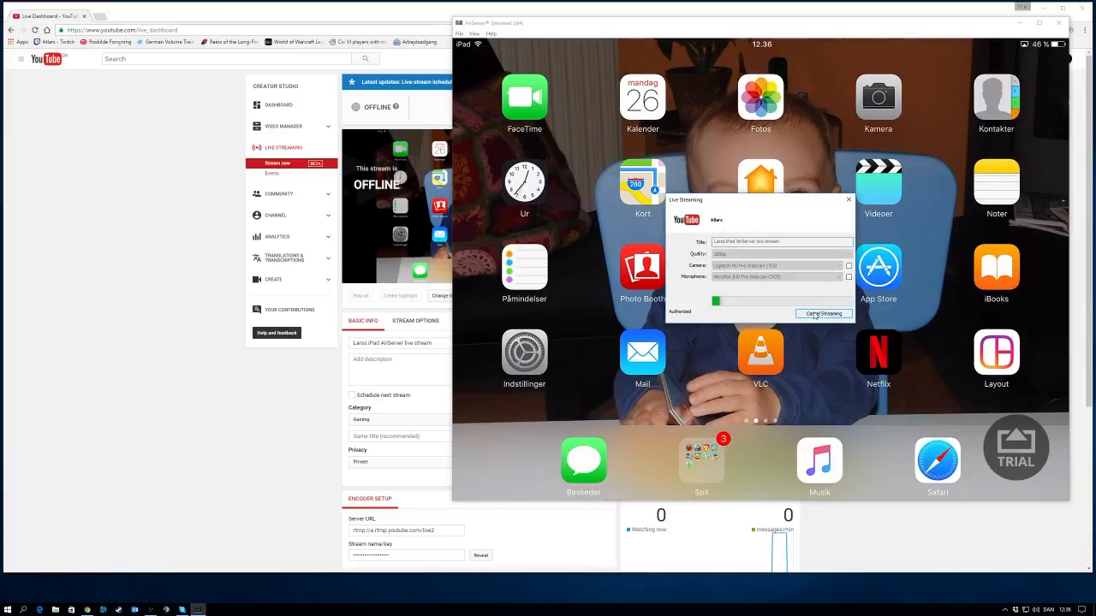
left_click(822, 313)
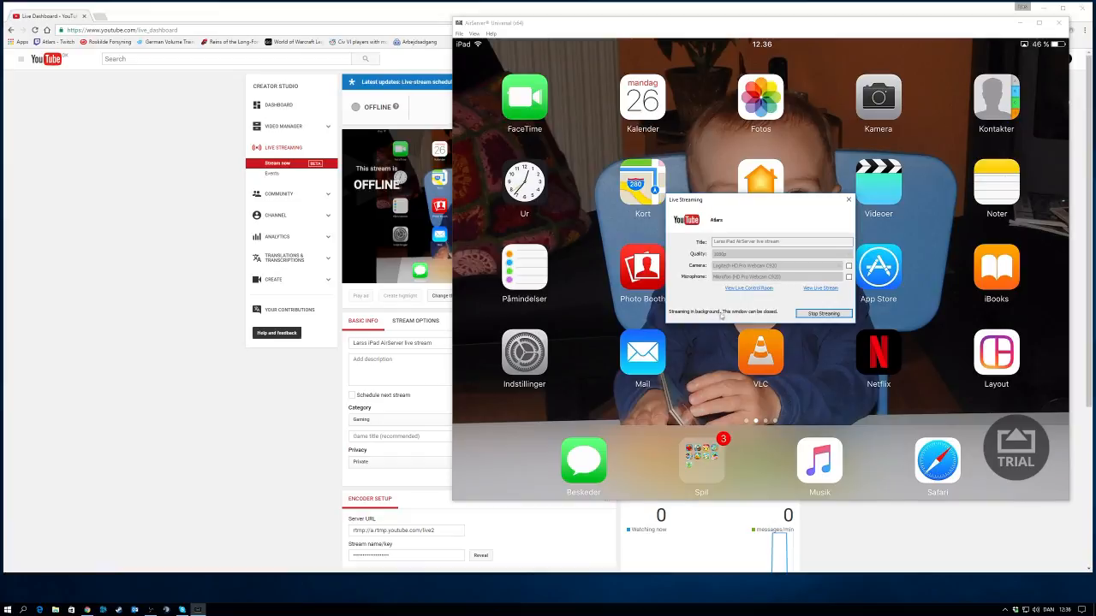
mouse_move(759, 232)
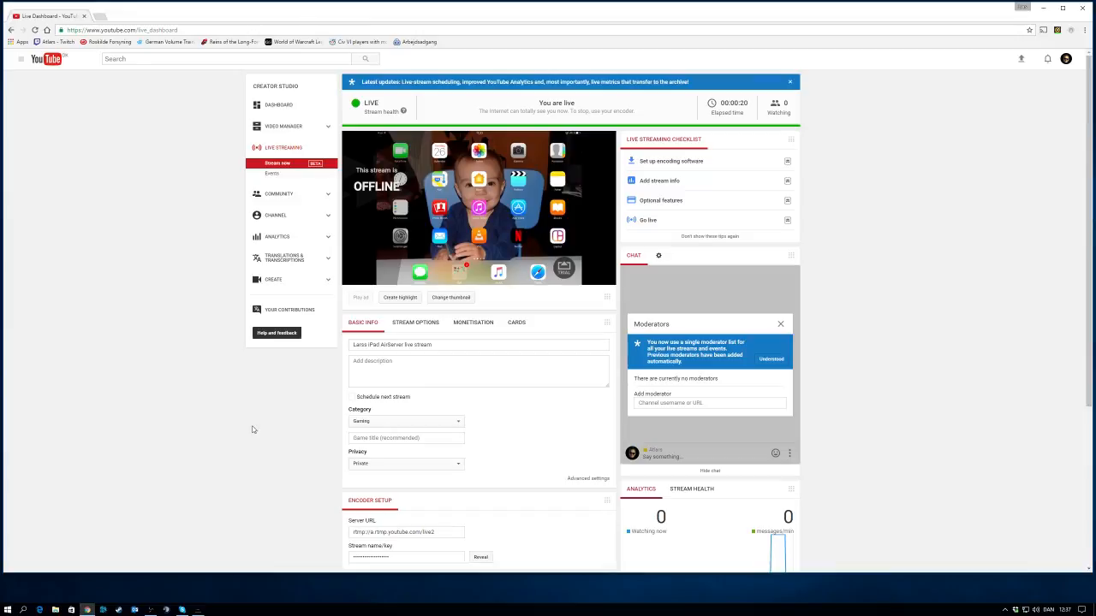
mouse_move(170, 146)
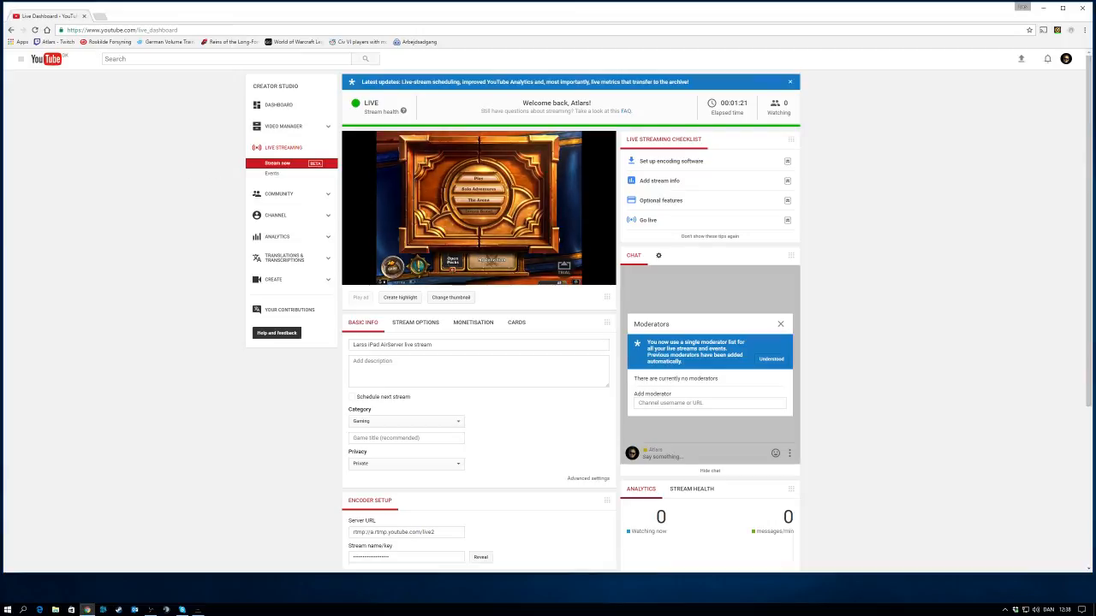
mouse_move(23, 321)
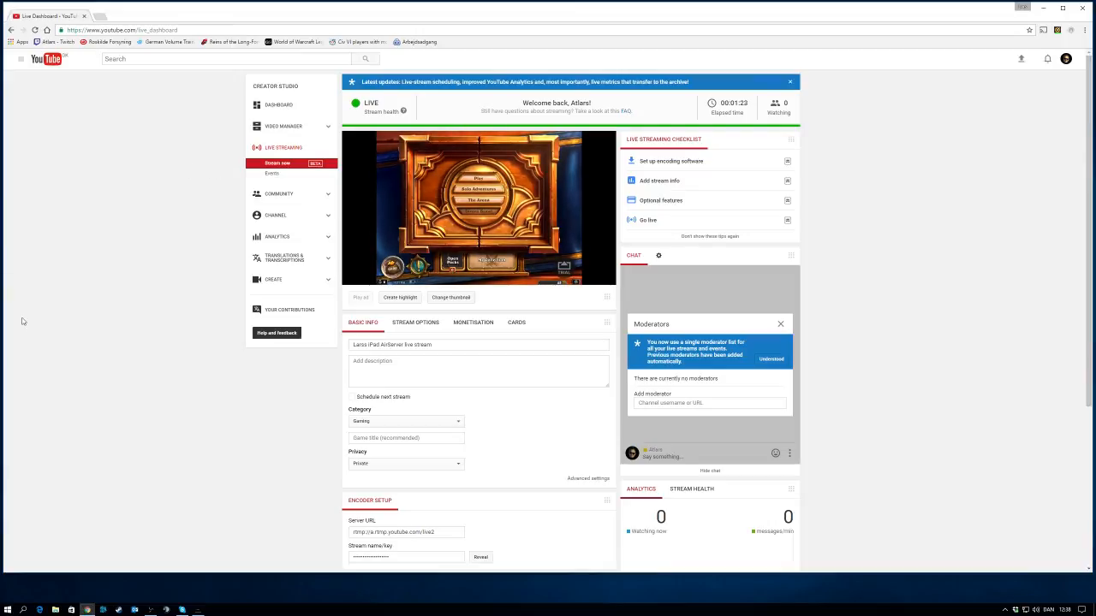